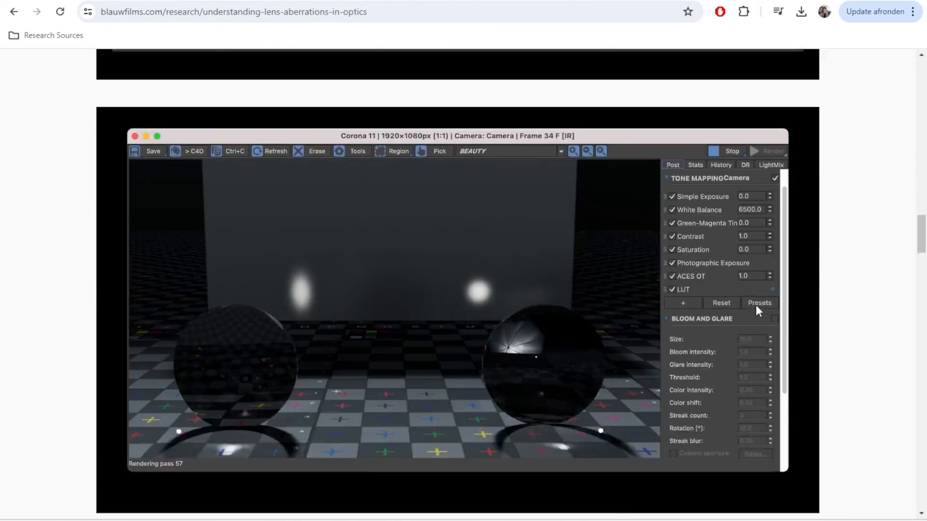
{"action": "scroll", "scroll_direction": "down", "scroll_amount": 3}
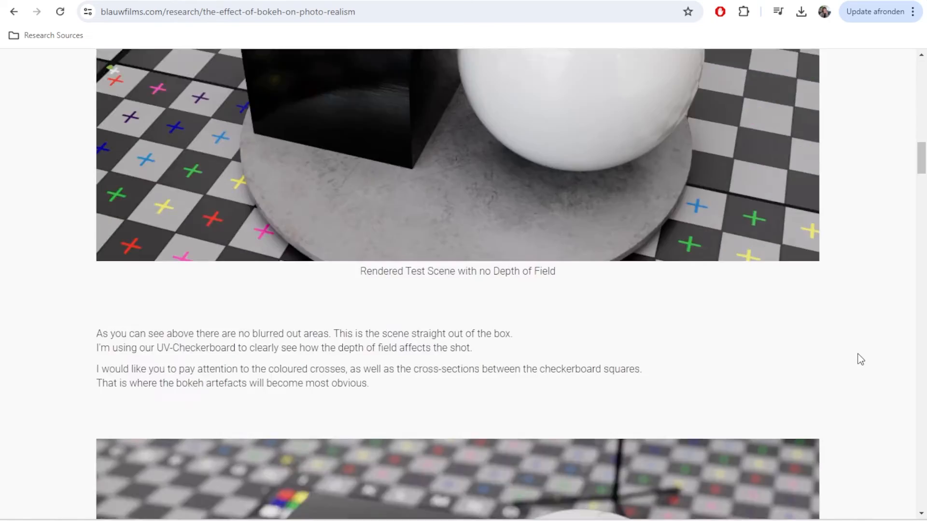
{"action": "scroll", "scroll_direction": "down", "scroll_amount": 3}
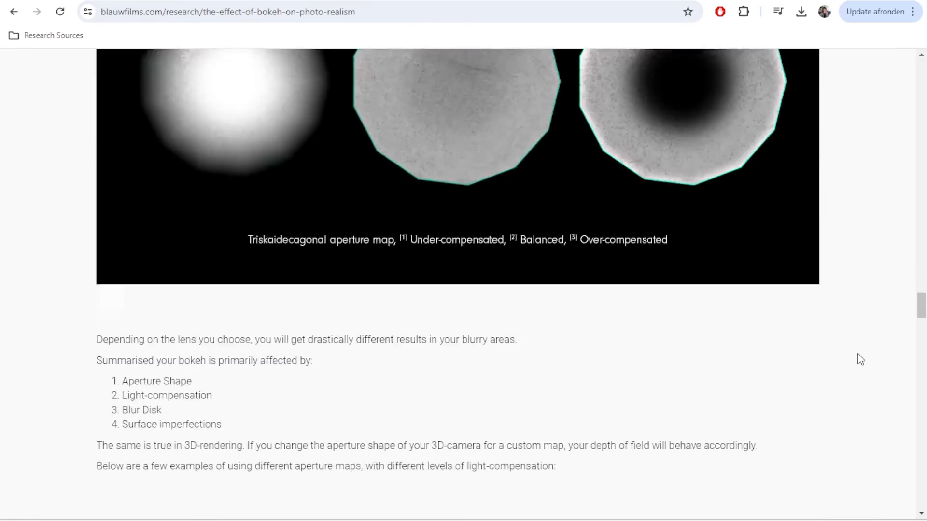